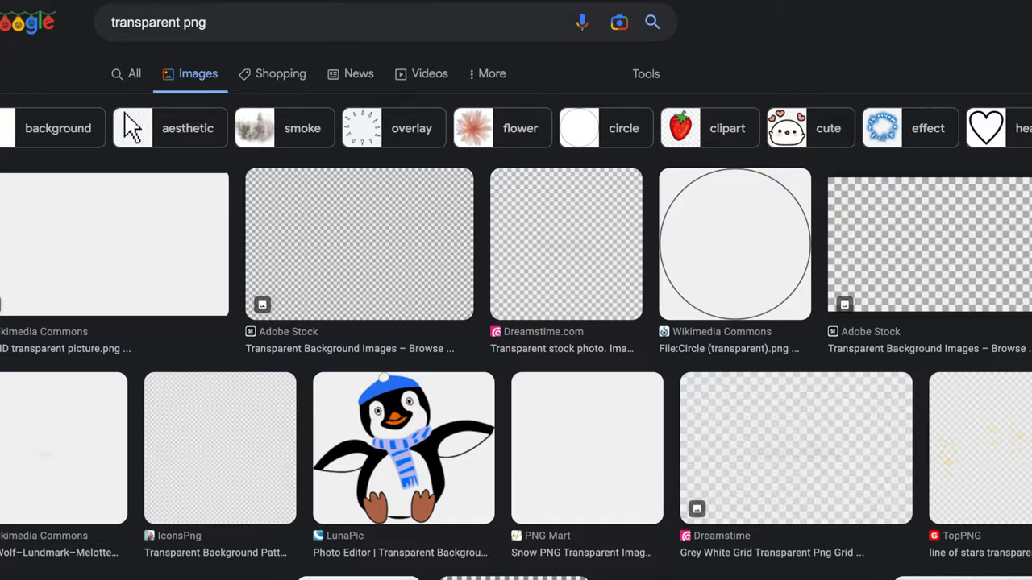
scroll(down, 3)
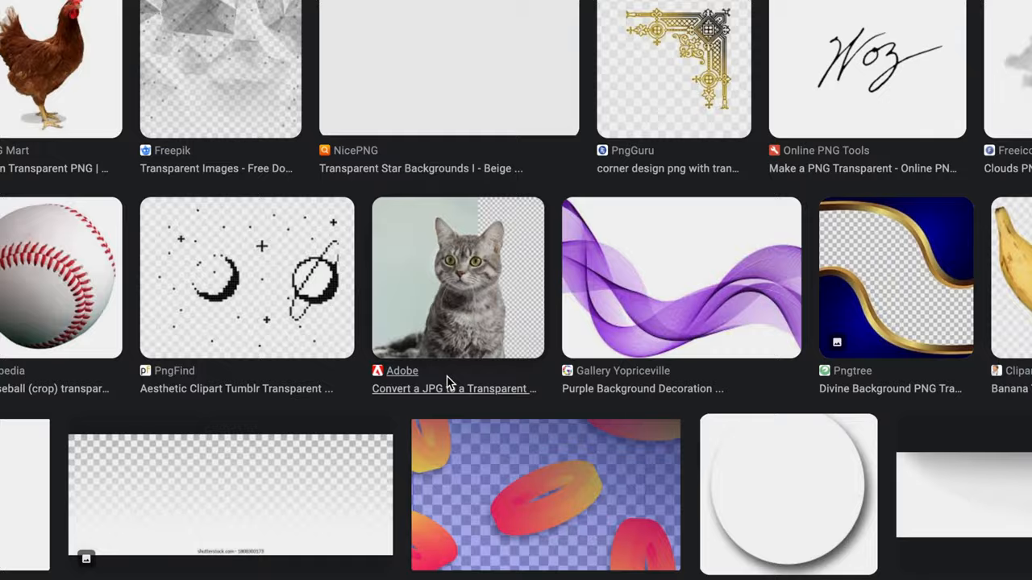